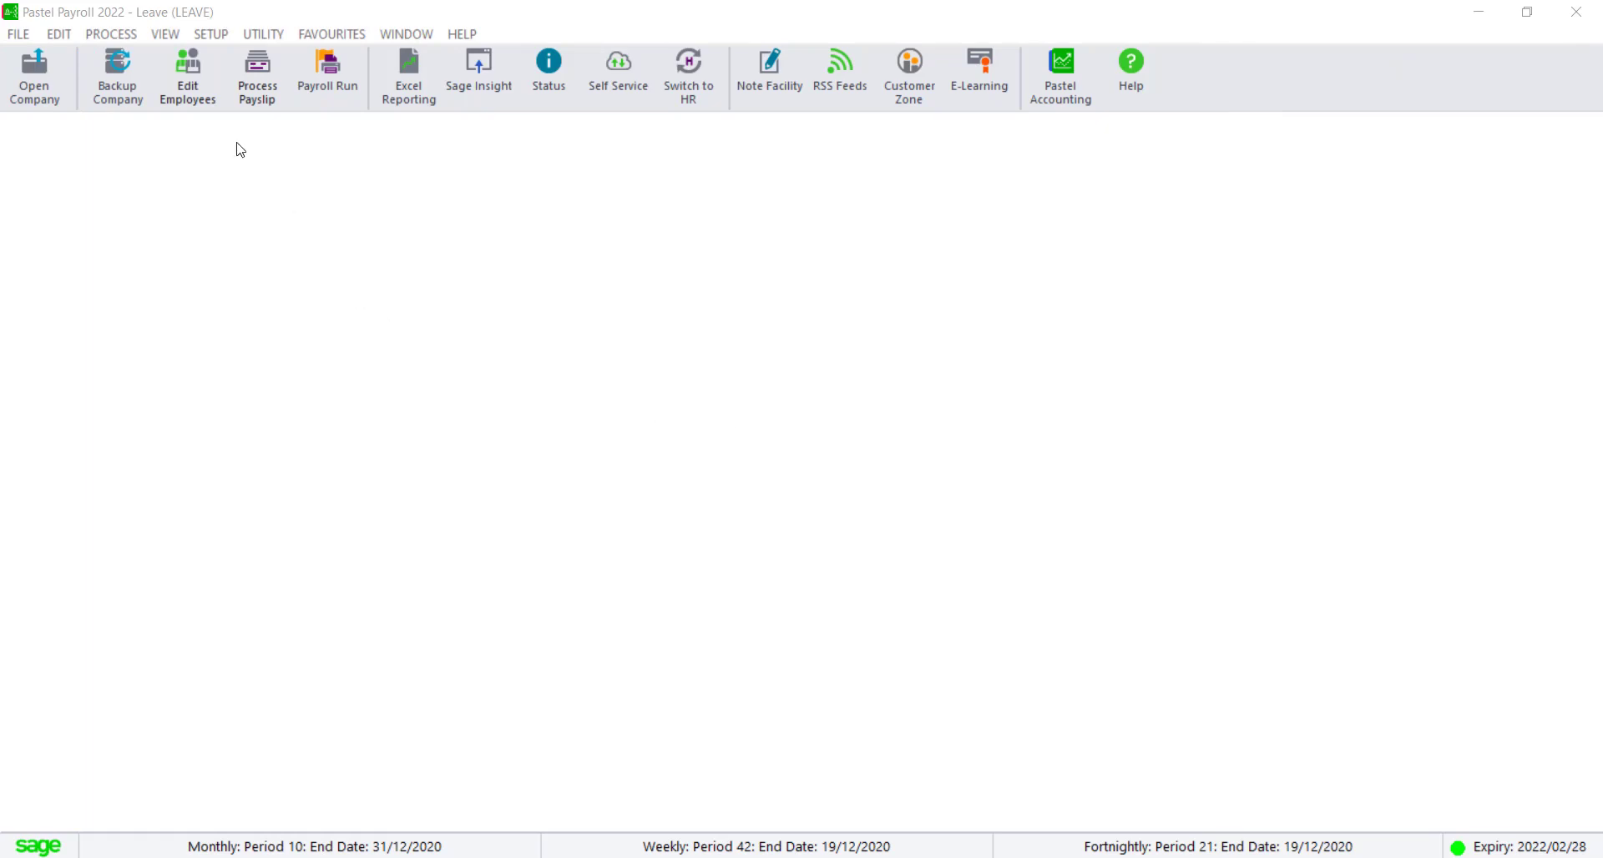
Step: Confirm the Leave company's Industrial Council is set to MIBCO/MICFA in Company Parameters
click(211, 33)
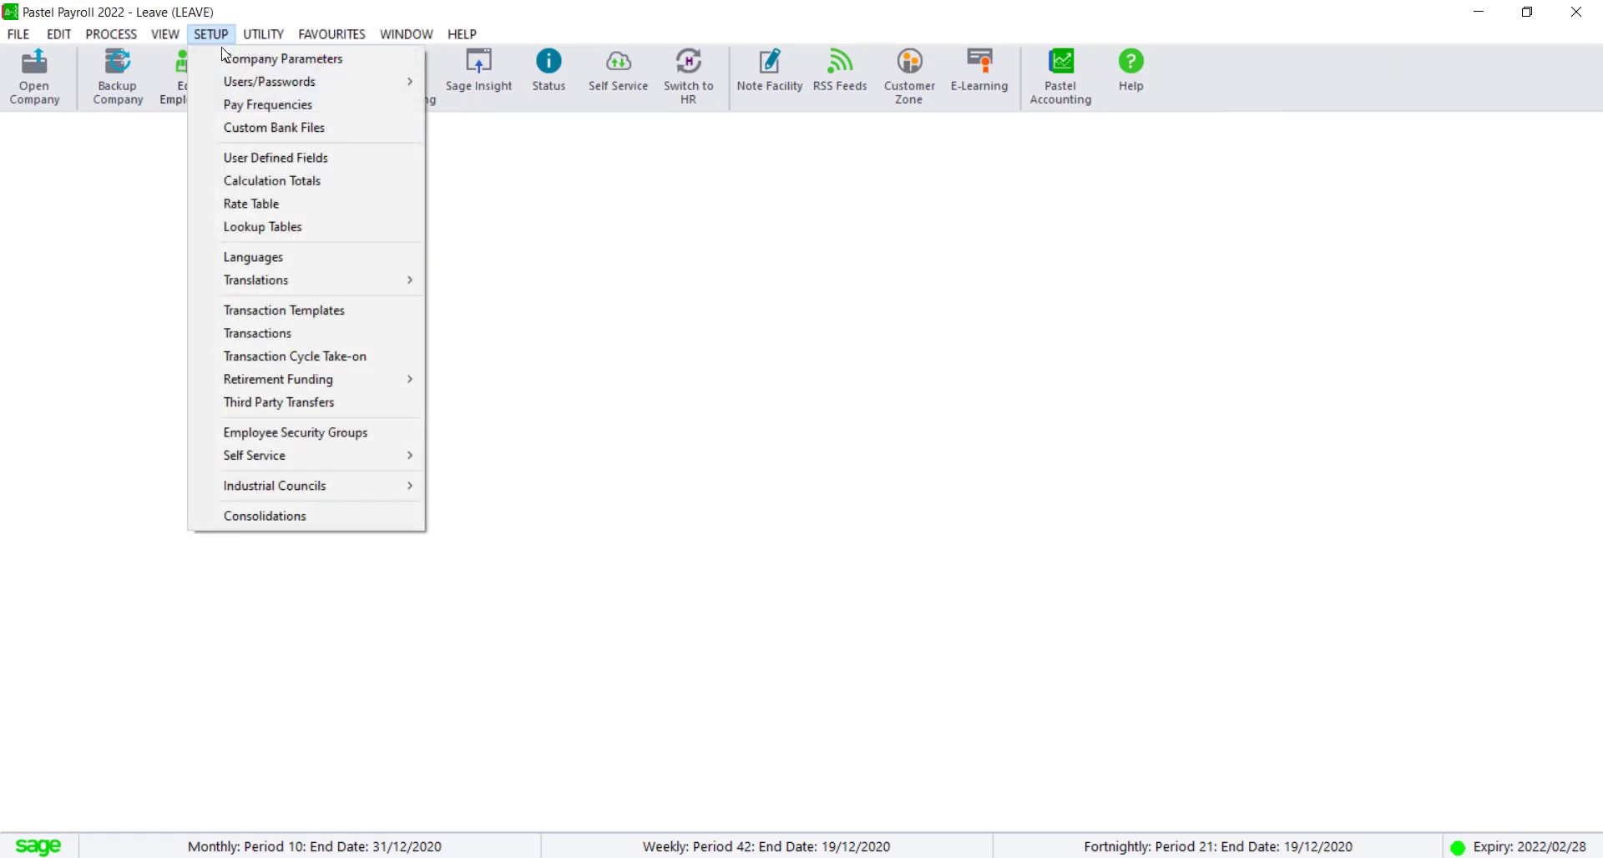
click(211, 33)
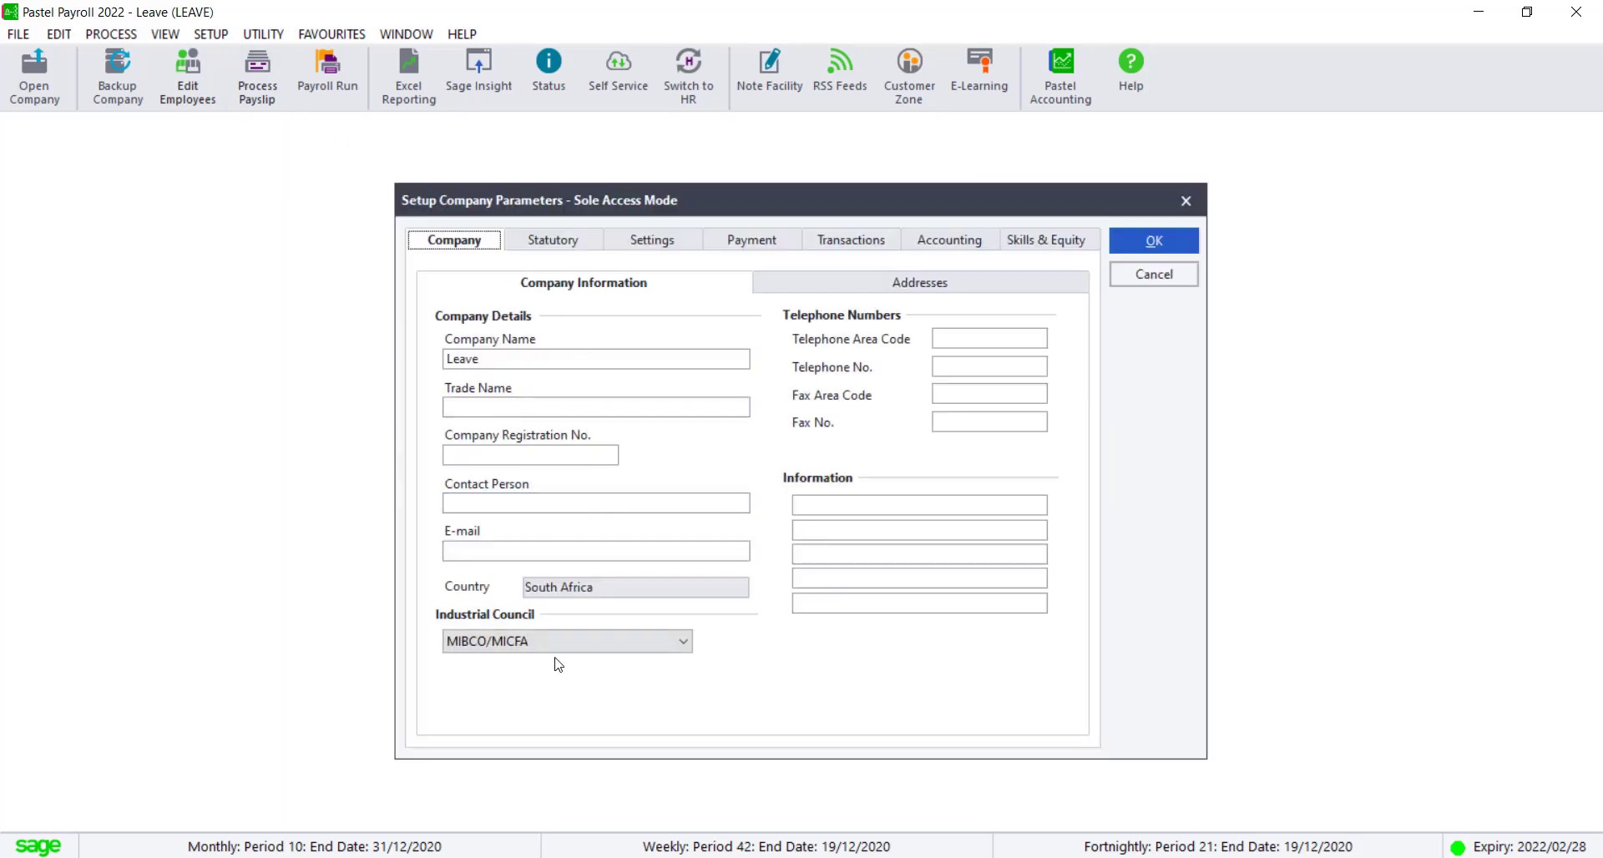
click(562, 641)
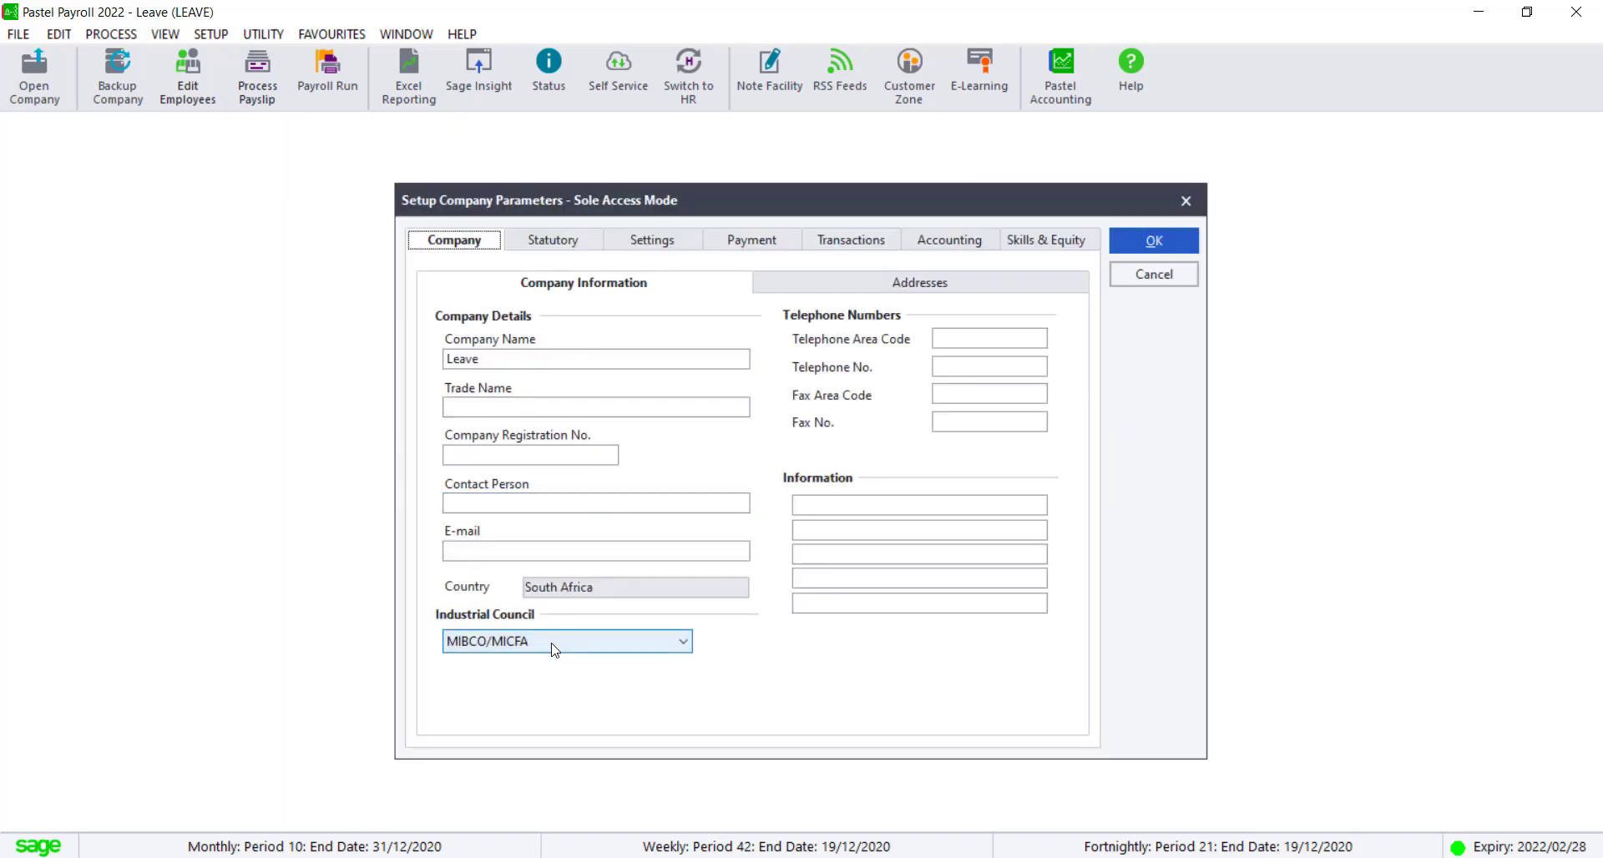
mouse_move(1233, 312)
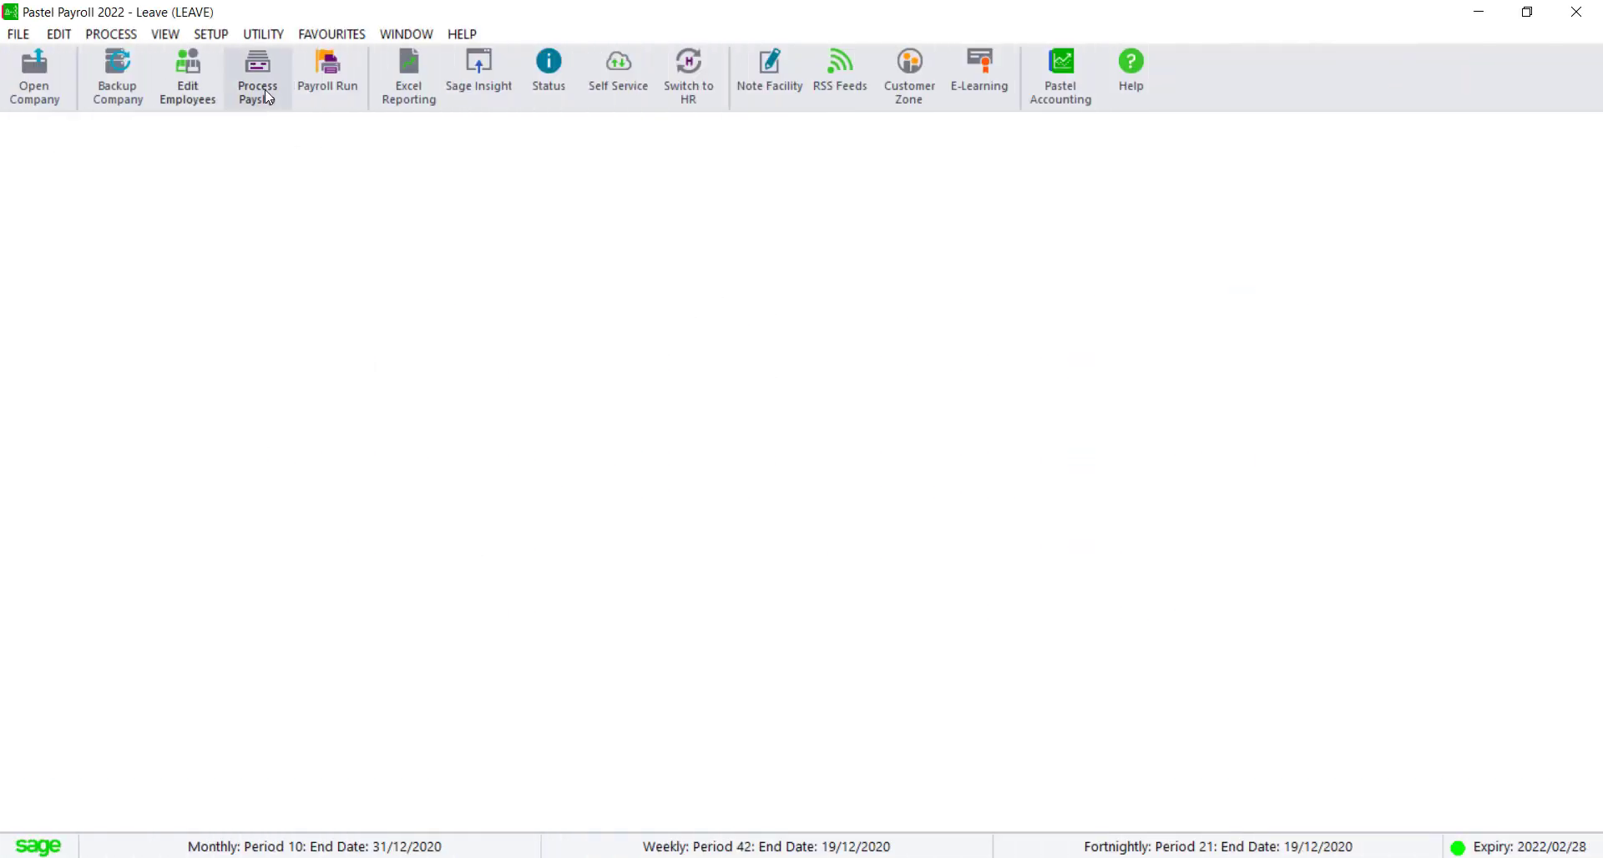
click(257, 75)
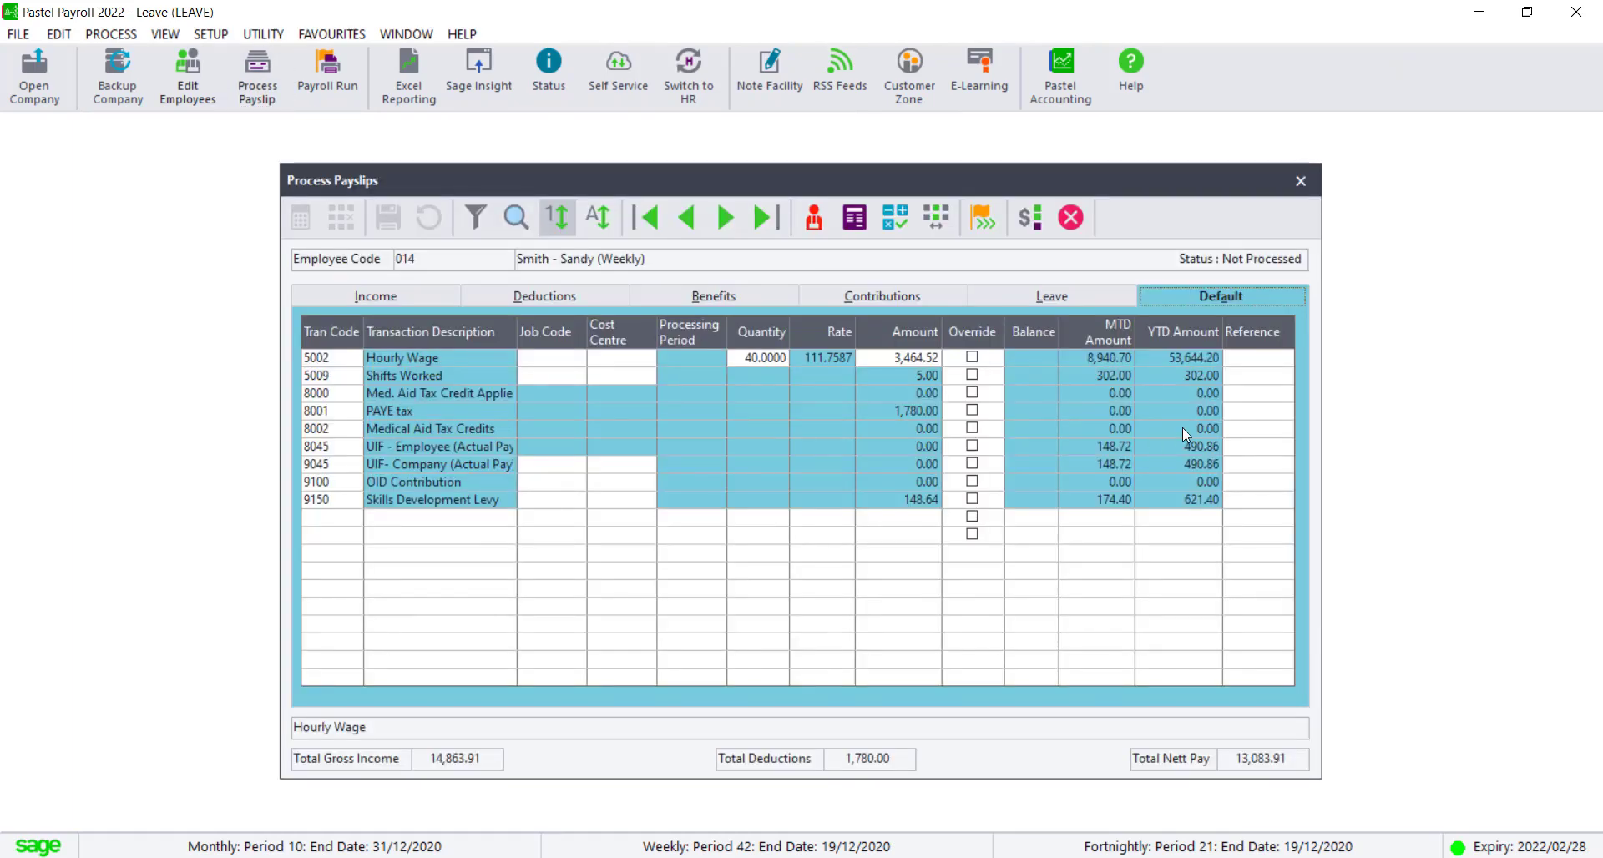
mouse_move(385, 314)
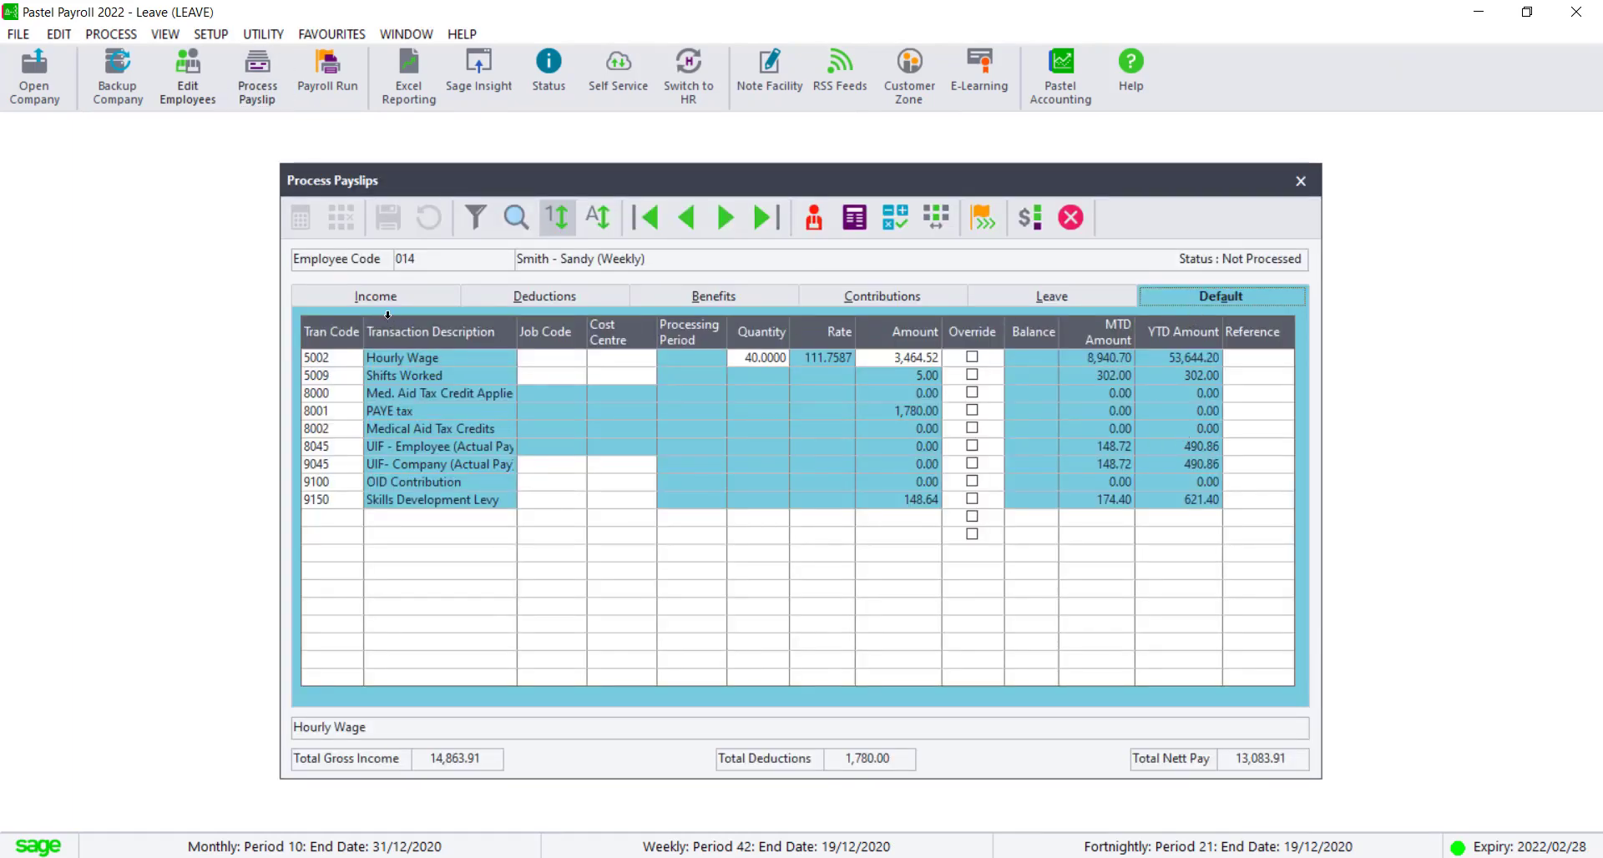
click(375, 295)
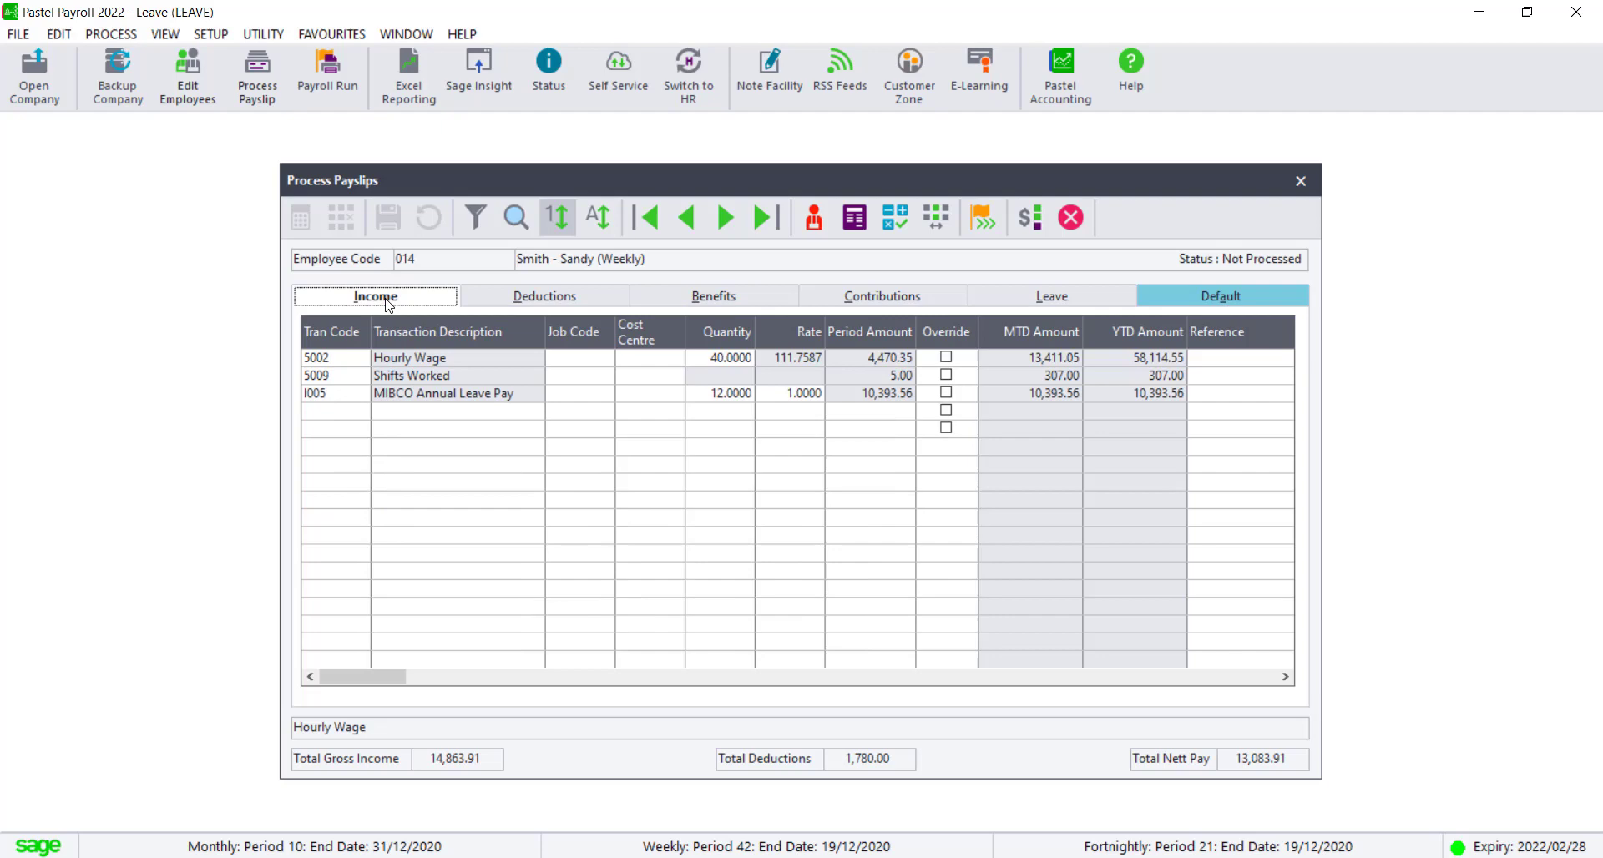
mouse_move(365, 417)
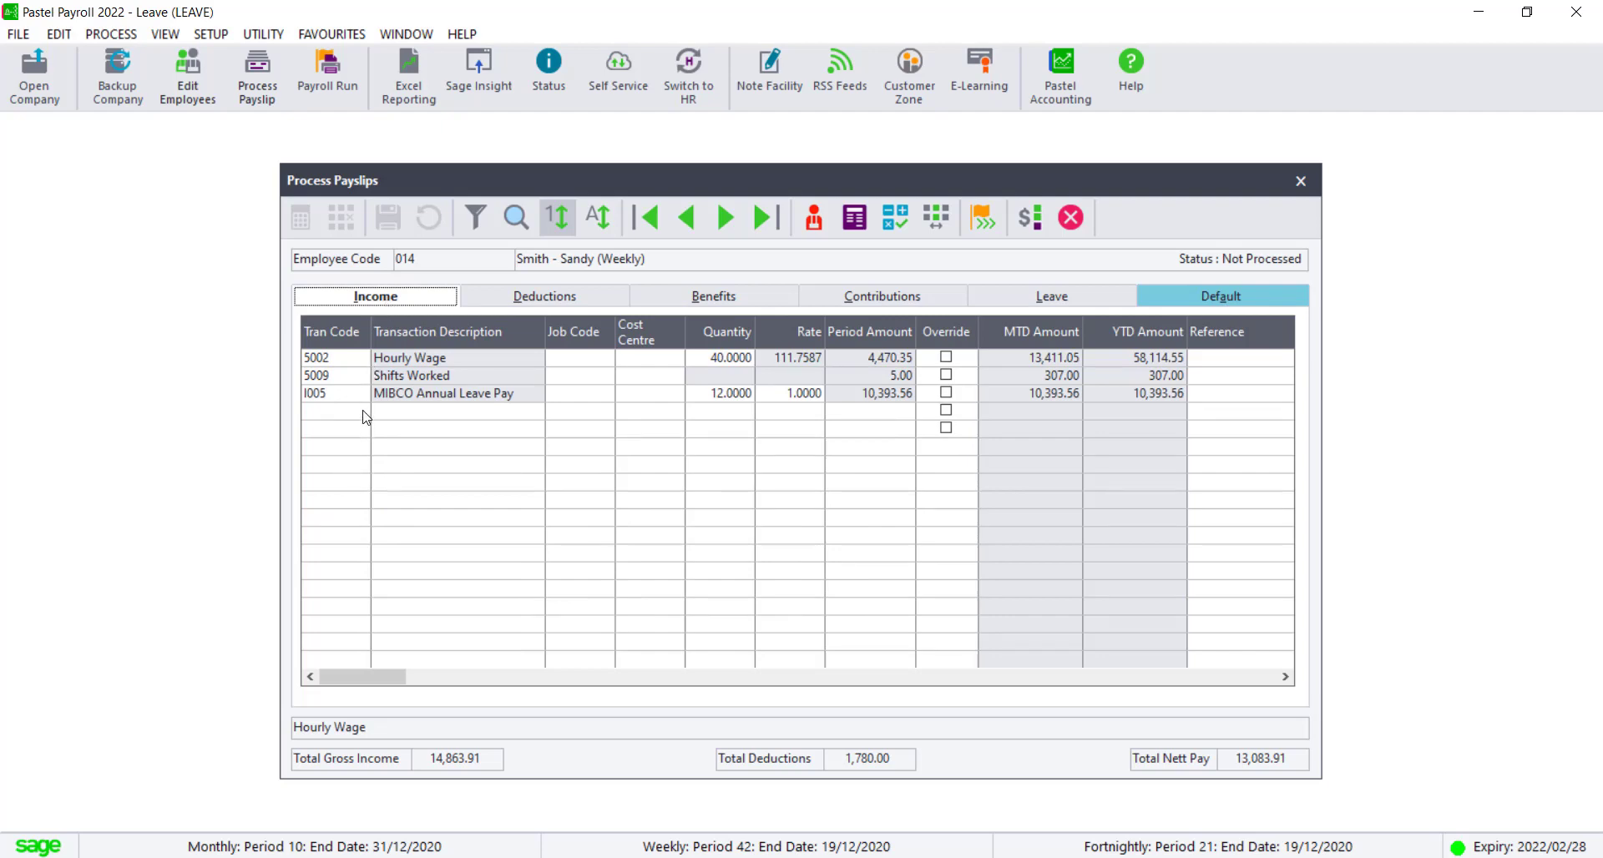
click(333, 411)
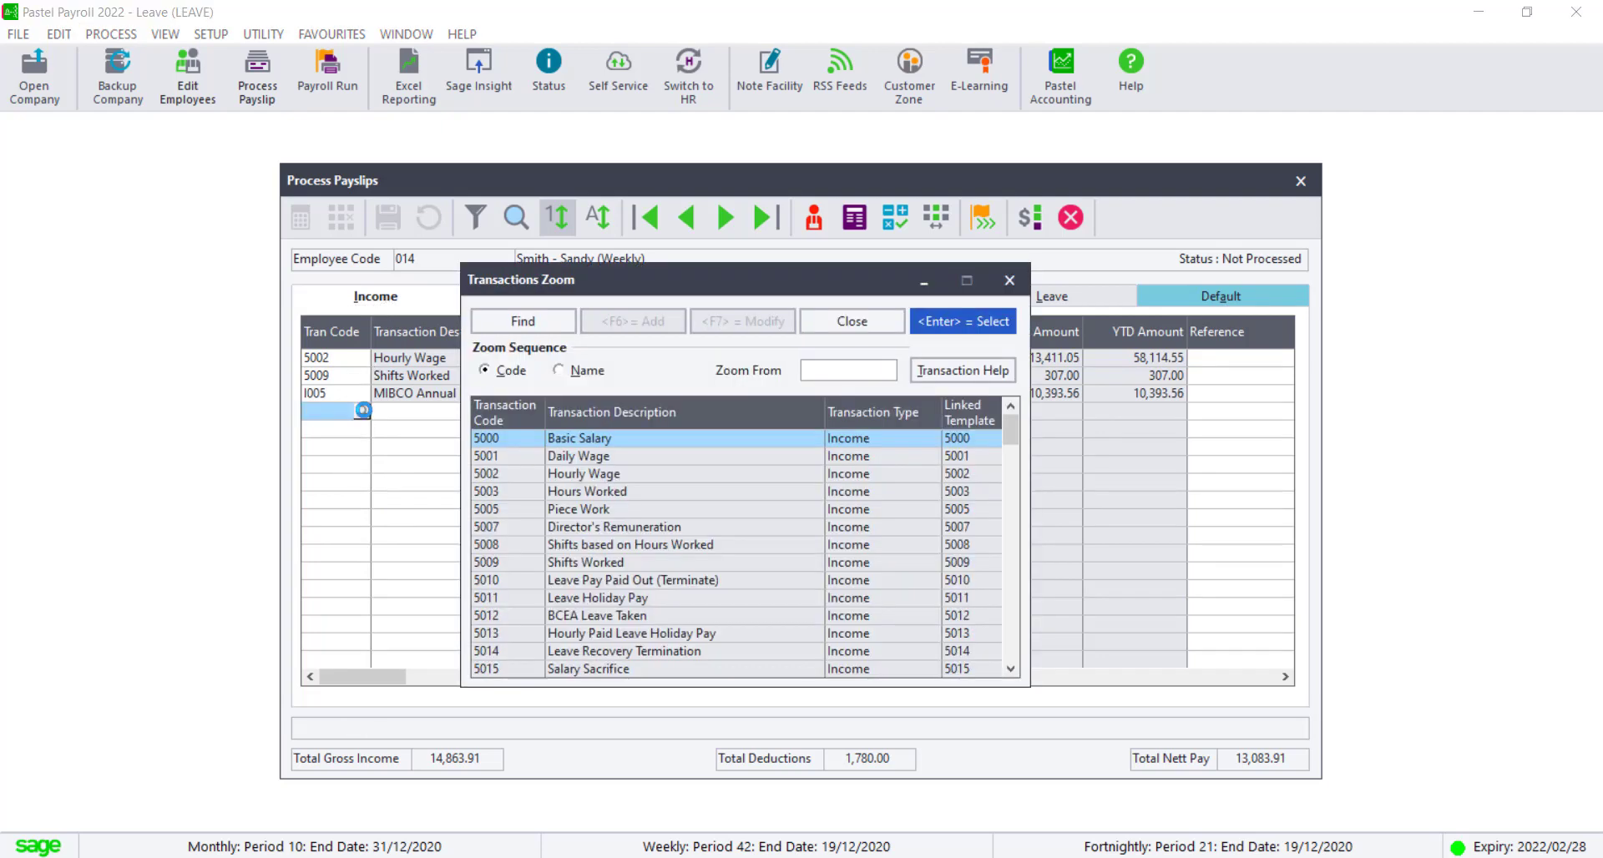
text(I)
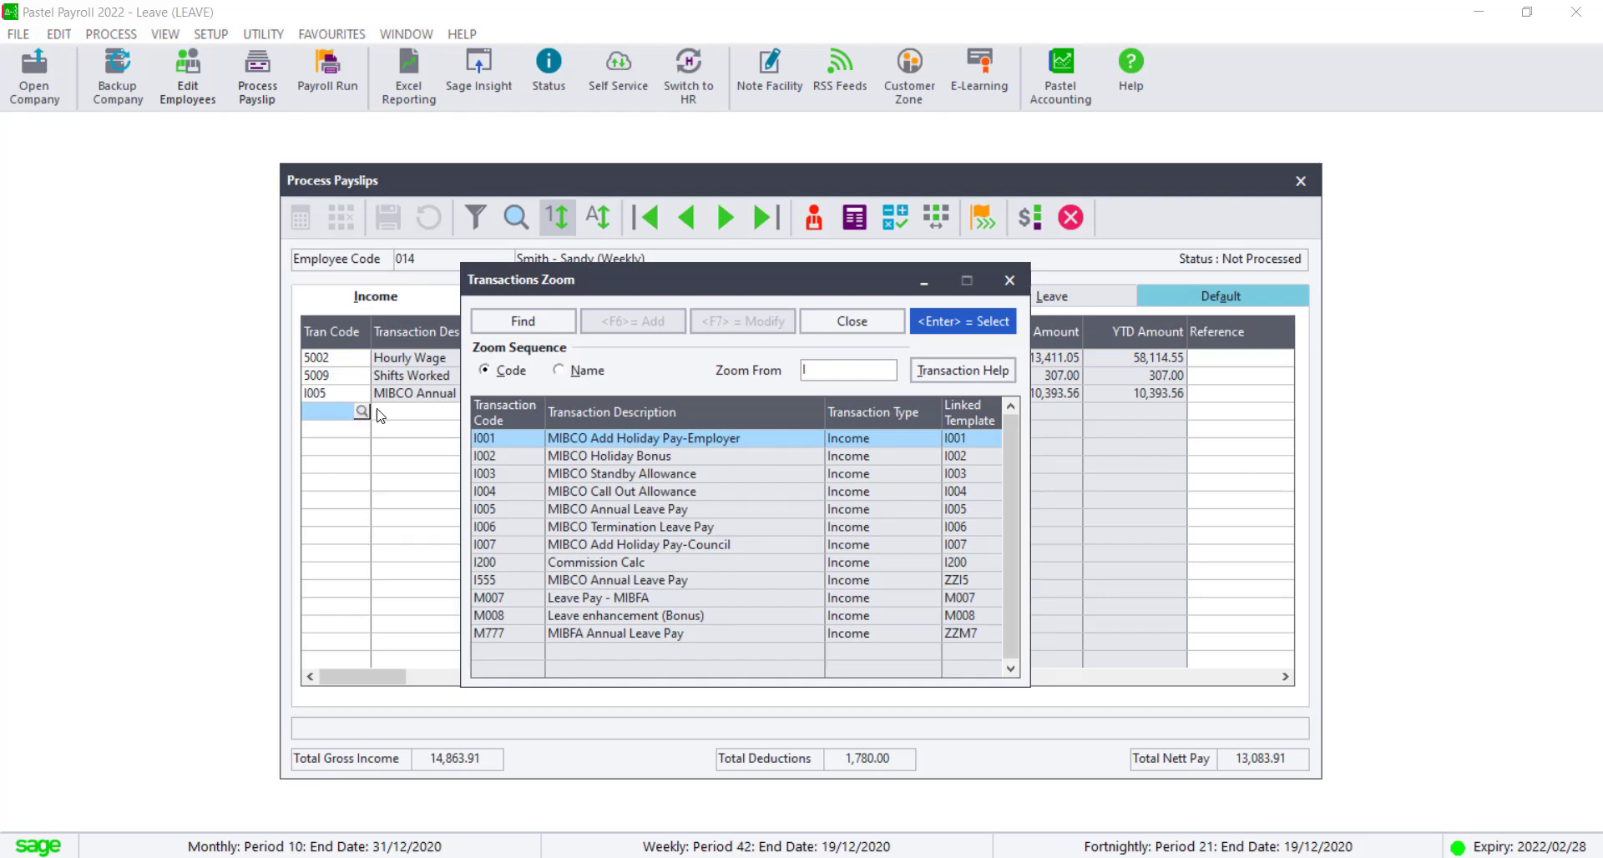
mouse_move(584, 463)
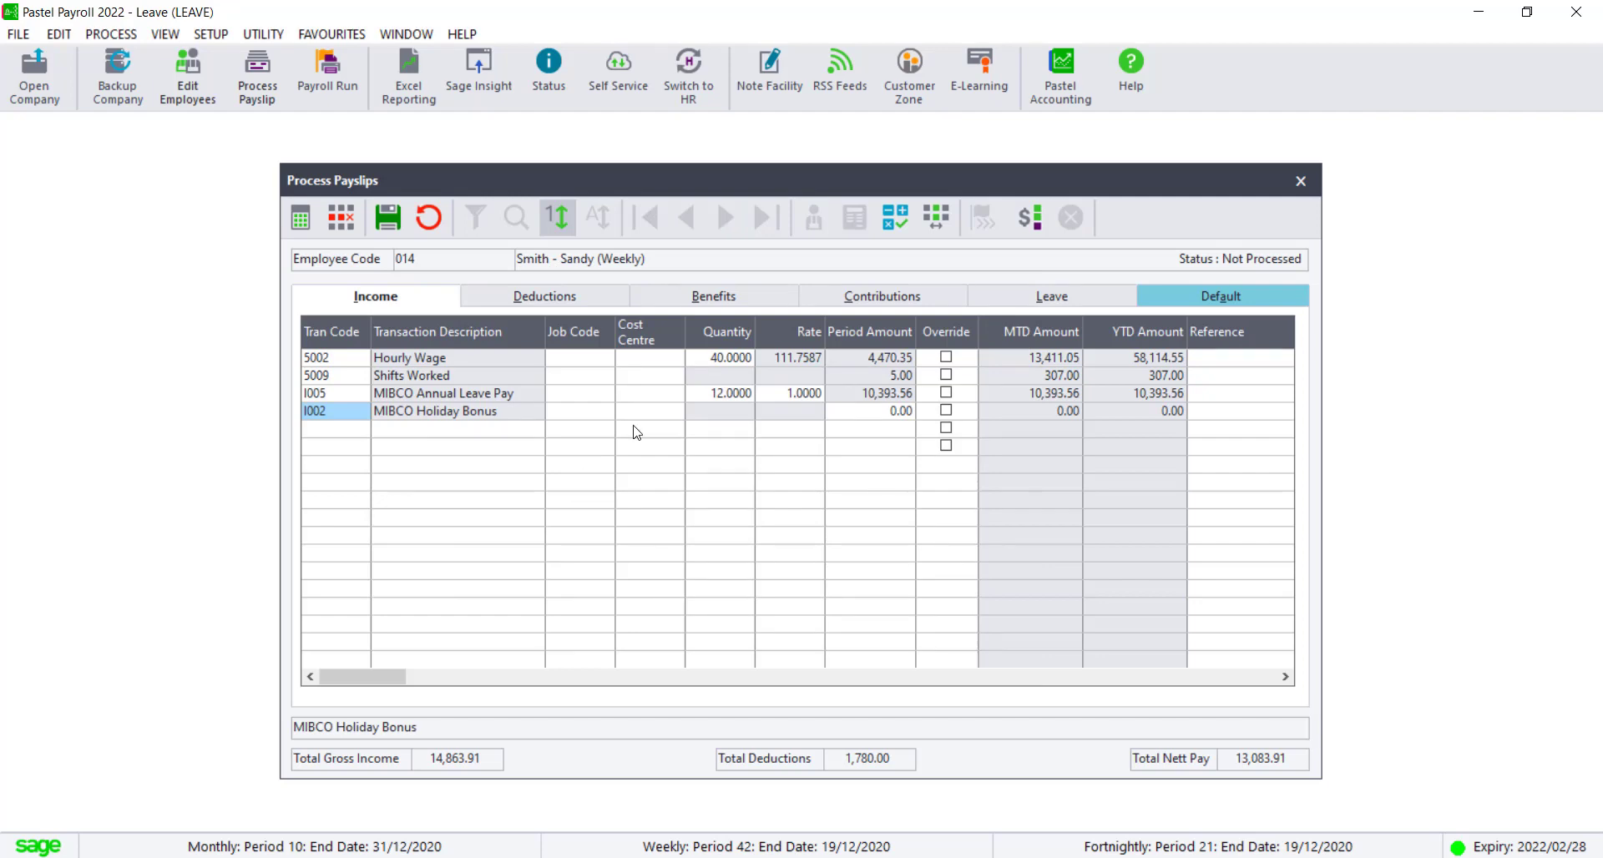
click(870, 411)
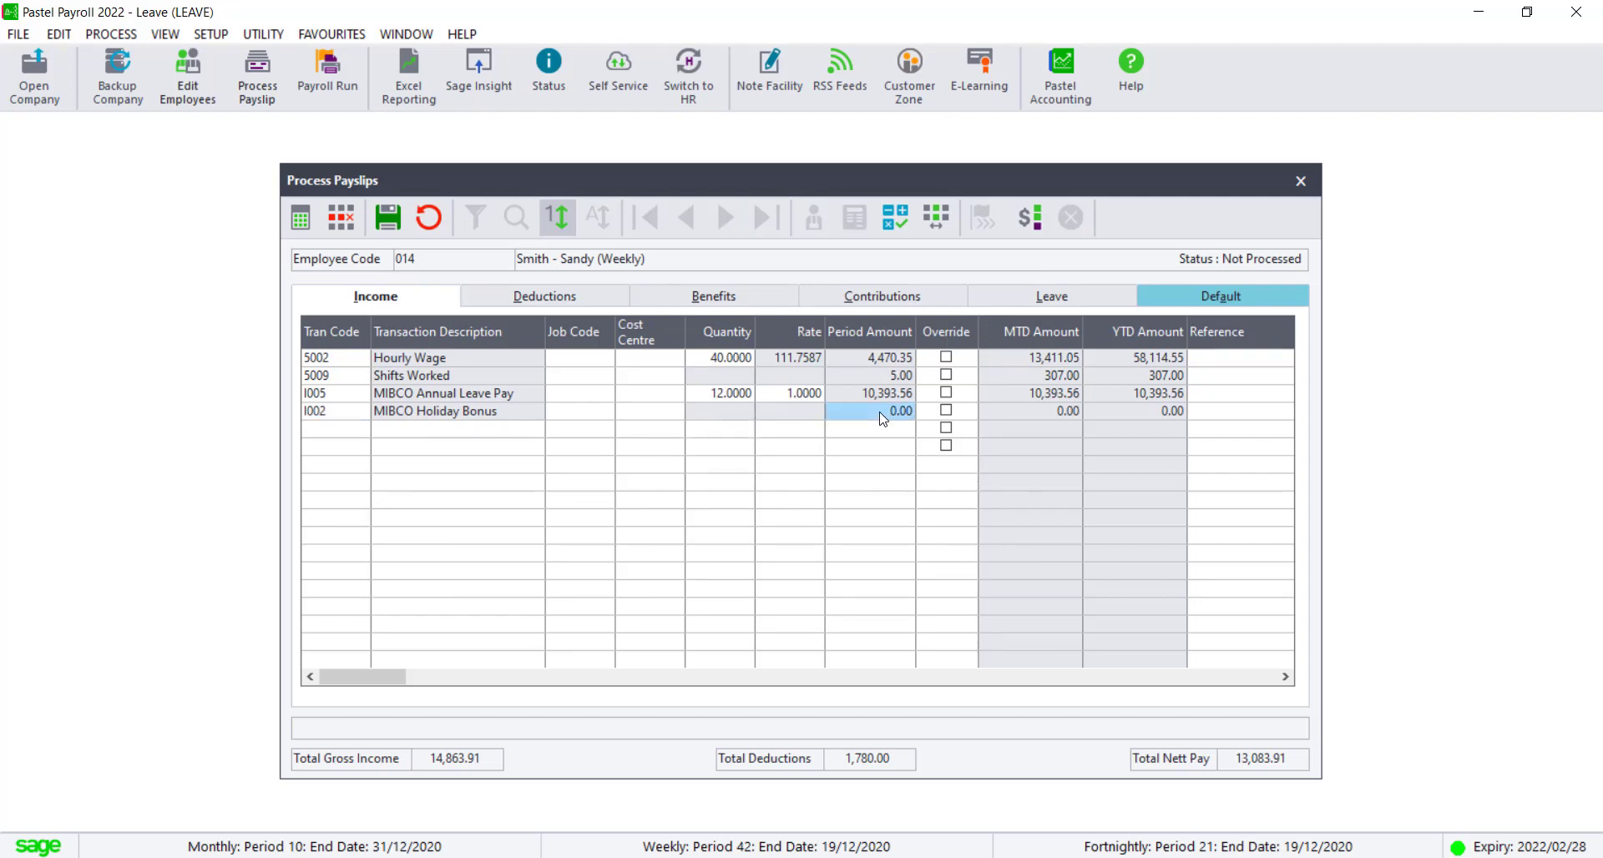
text(20,00)
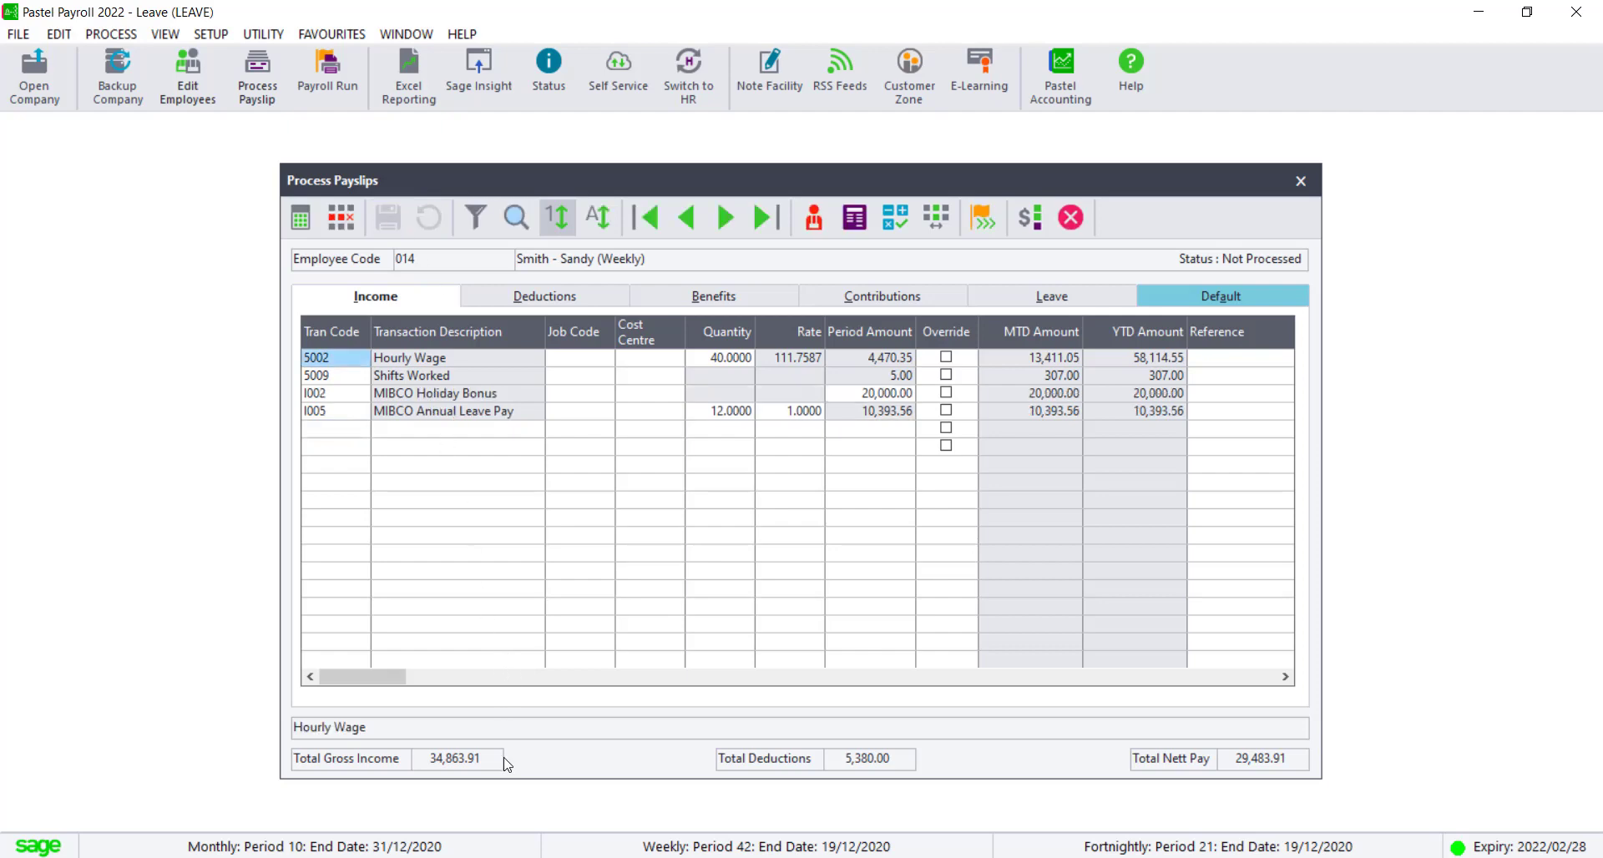
mouse_move(460, 771)
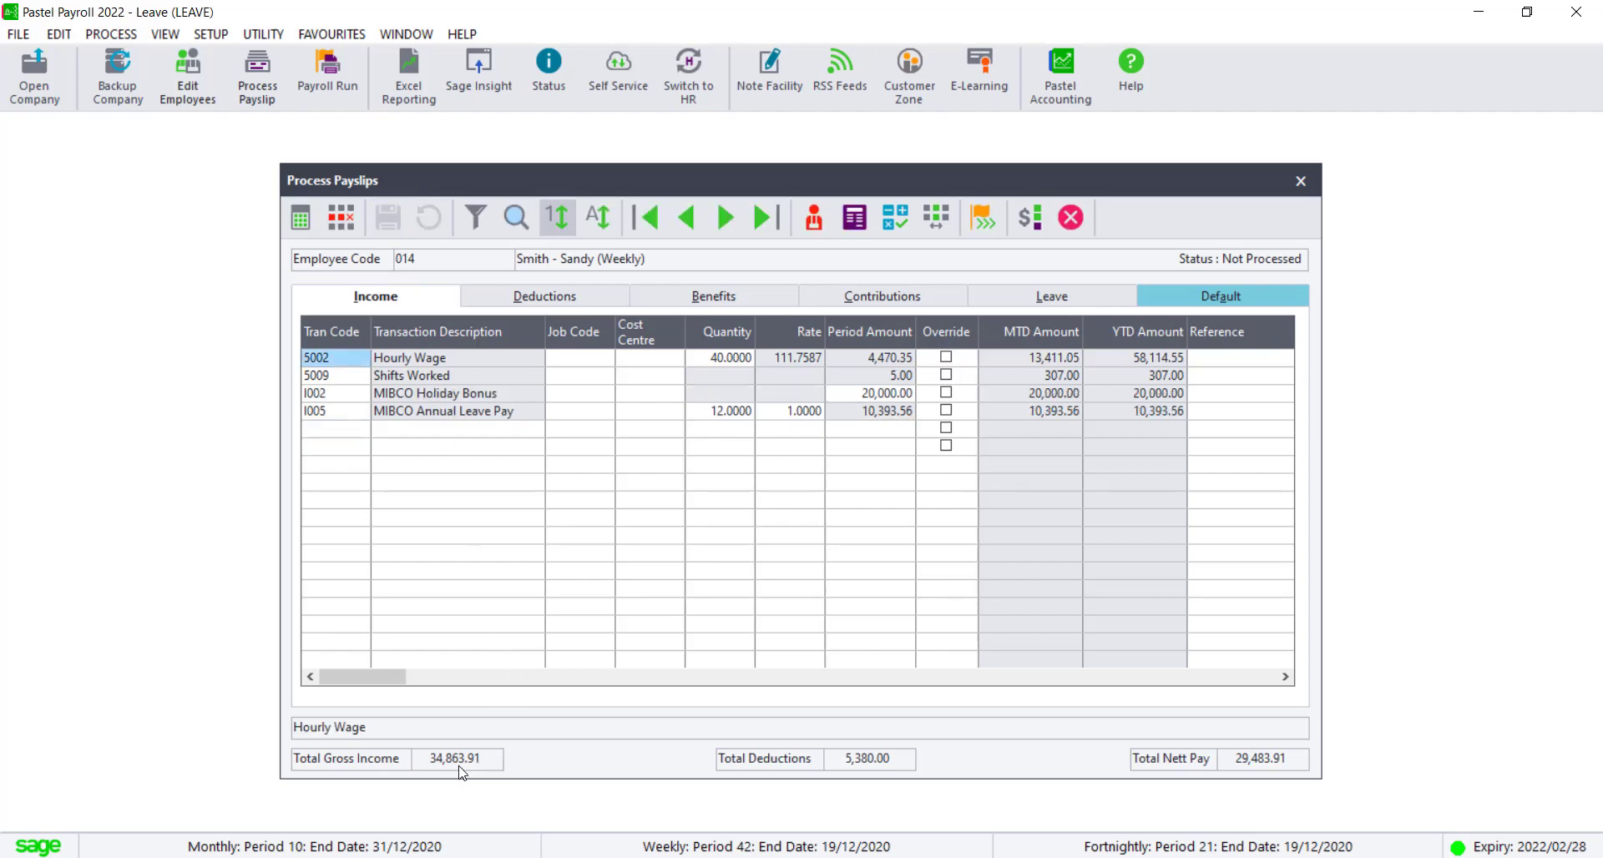
mouse_move(838, 760)
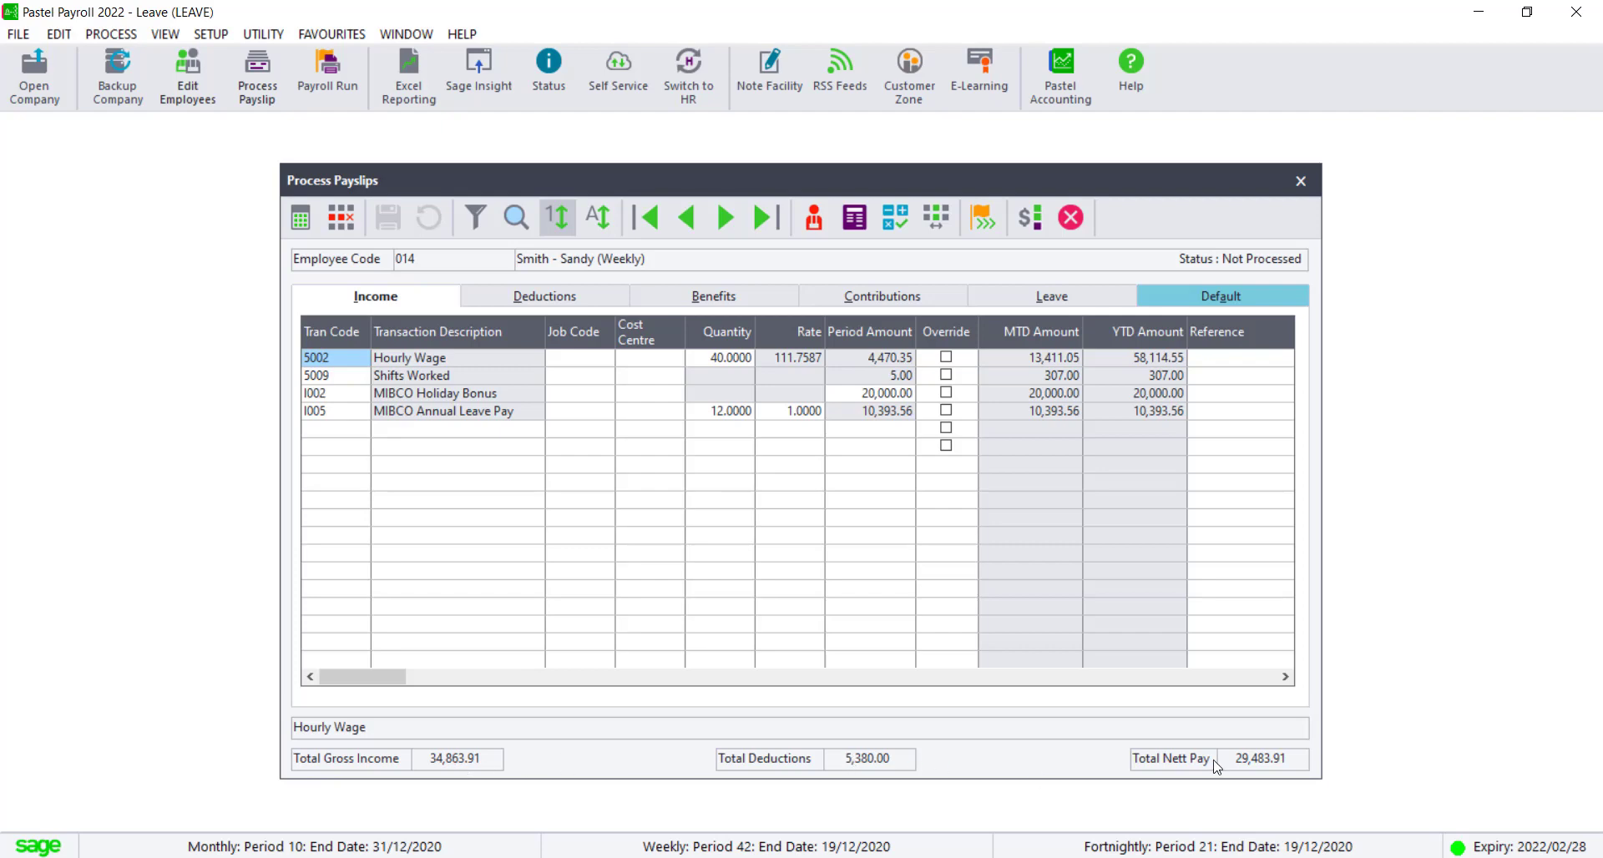
mouse_move(1257, 780)
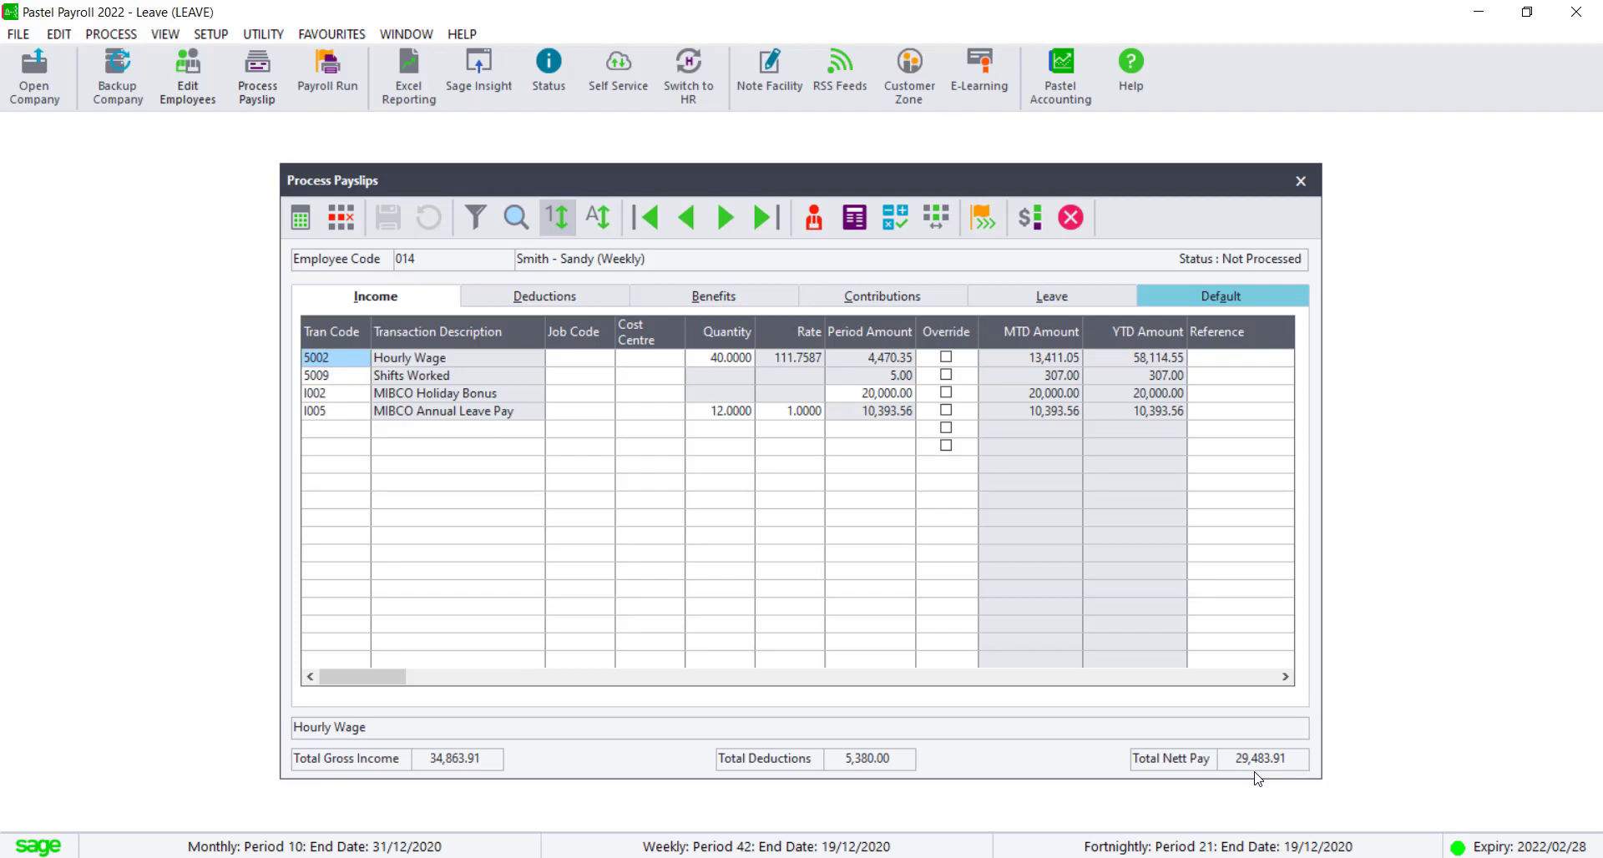
mouse_move(1250, 758)
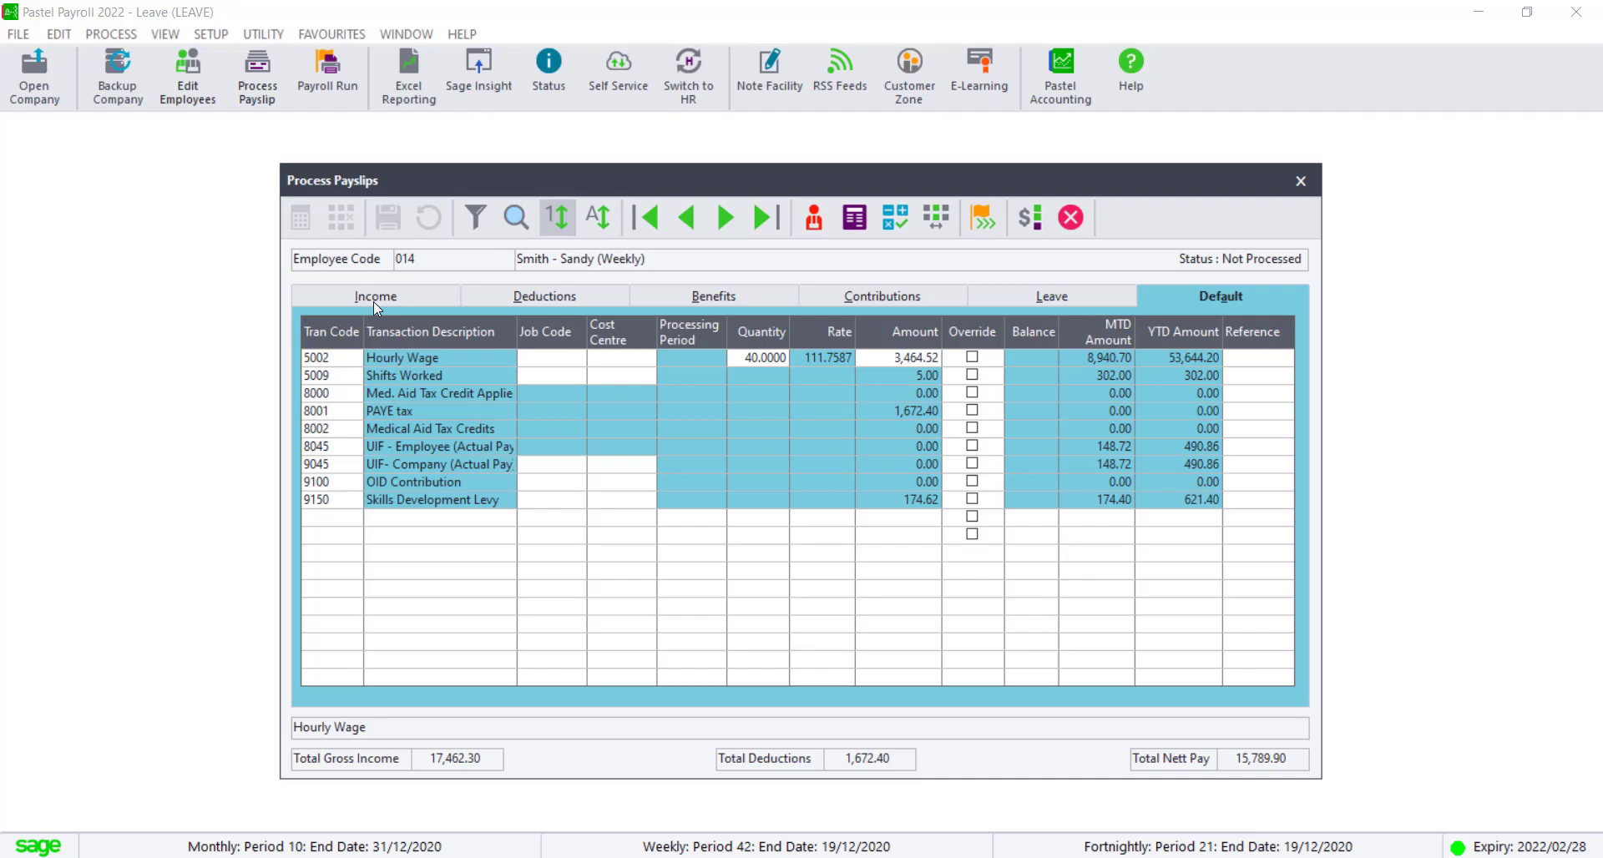
Step: Add MIBCO Add Holiday Pay-Council I007 to the income at 20,000.00
click(374, 295)
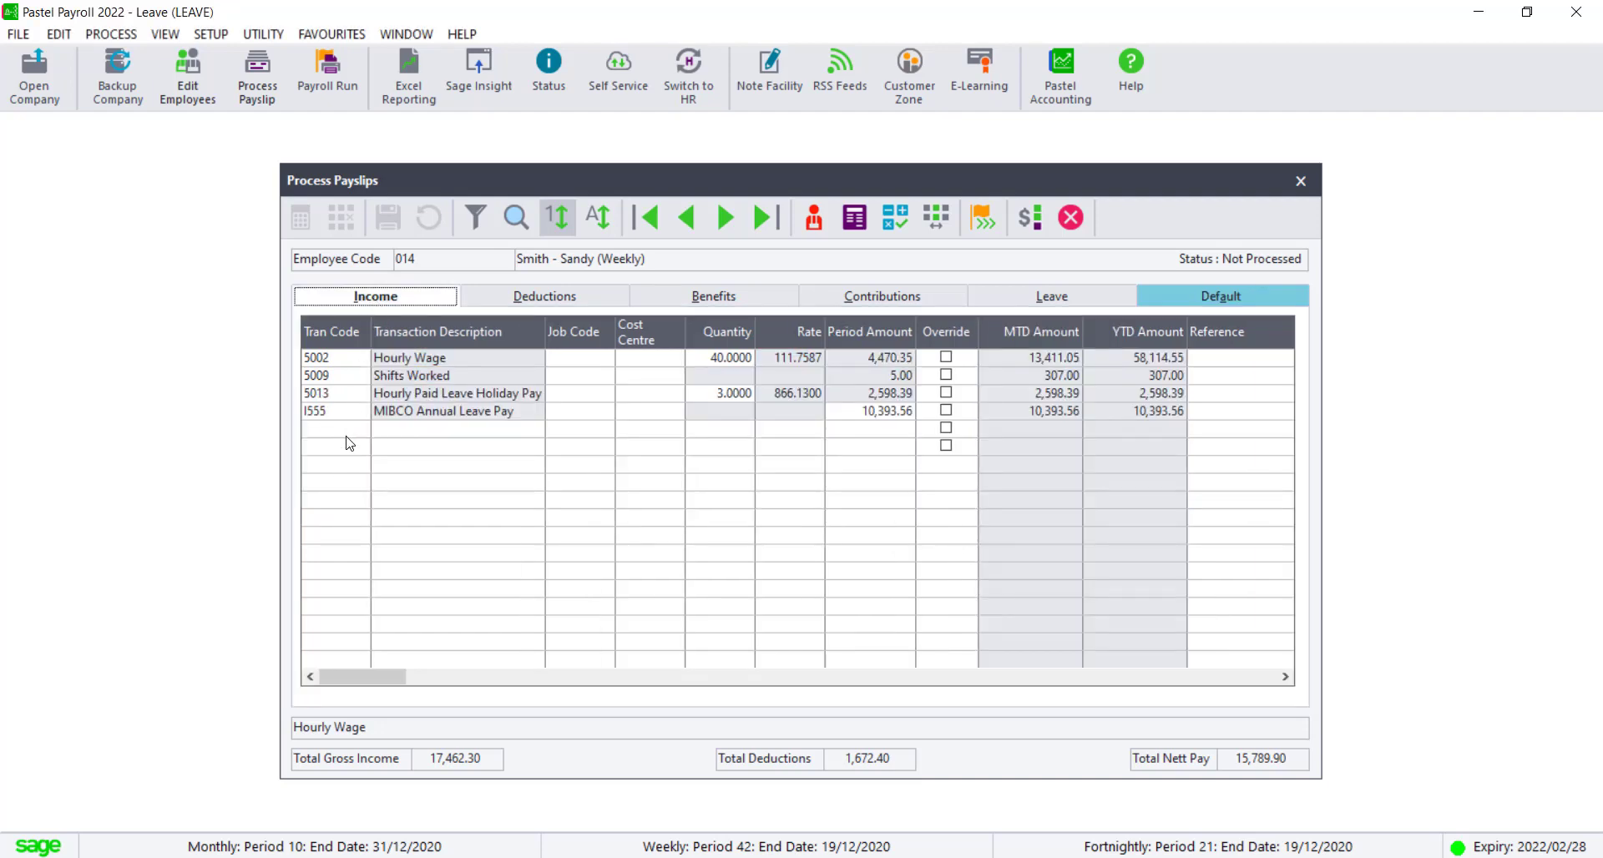
click(359, 427)
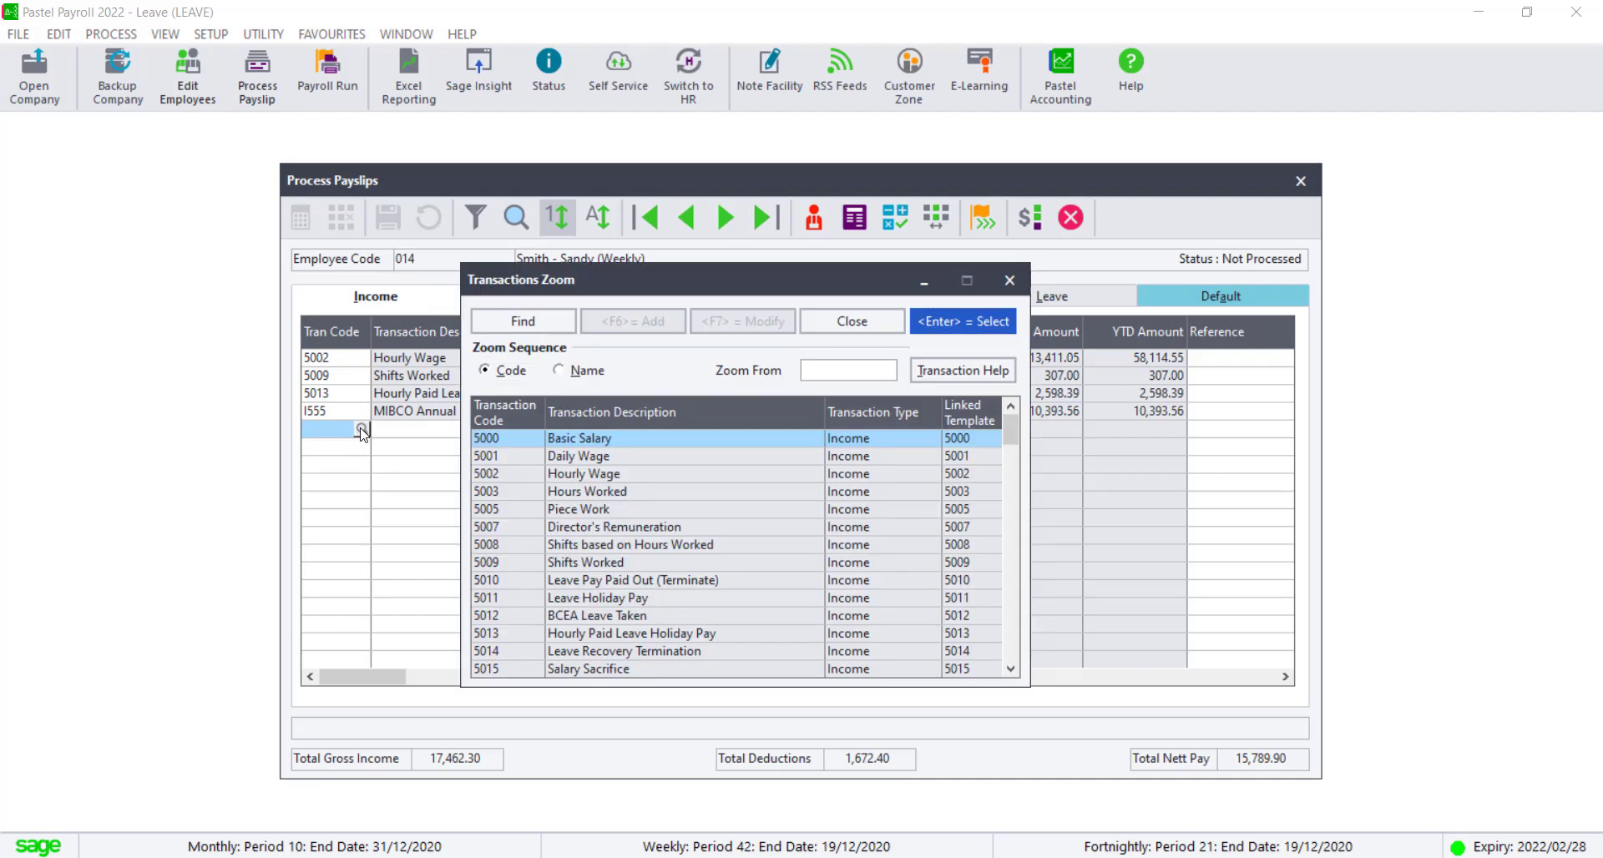
text(I007)
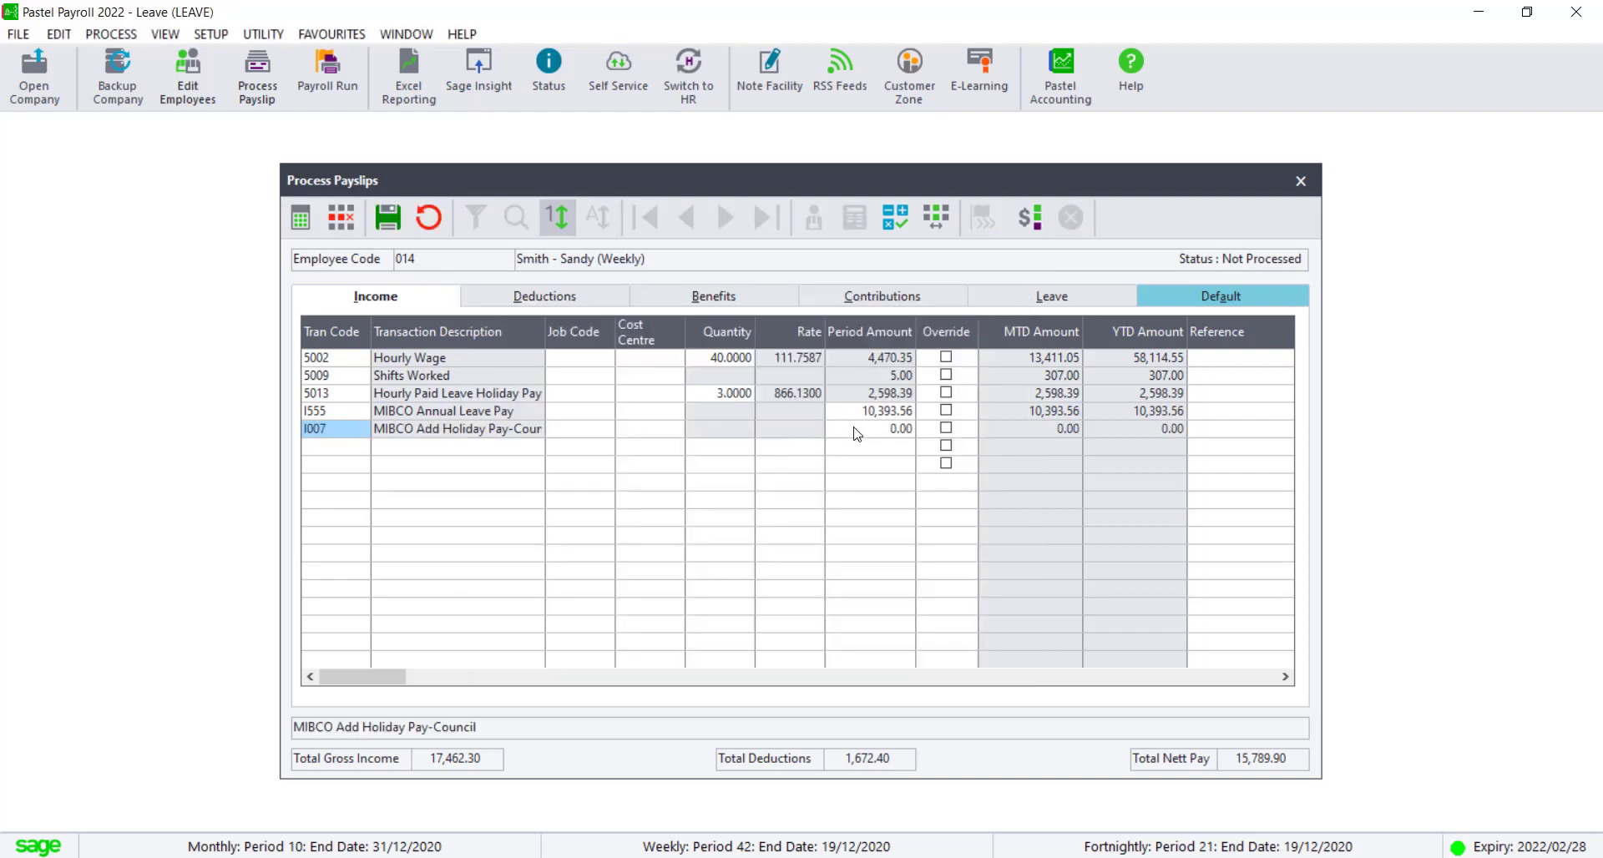
text(200)
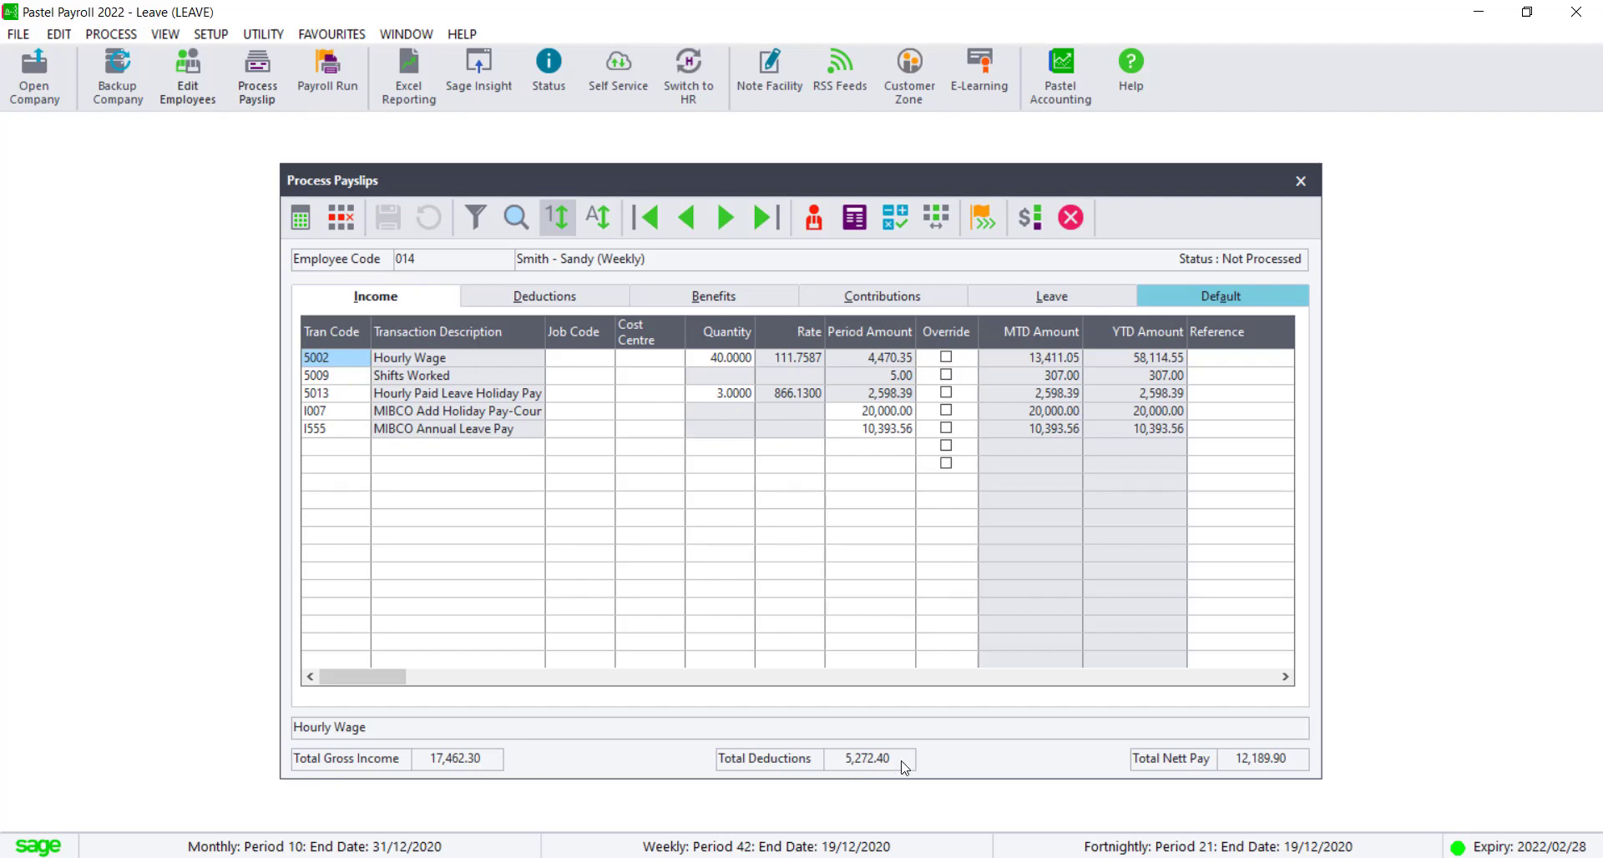
mouse_move(1255, 795)
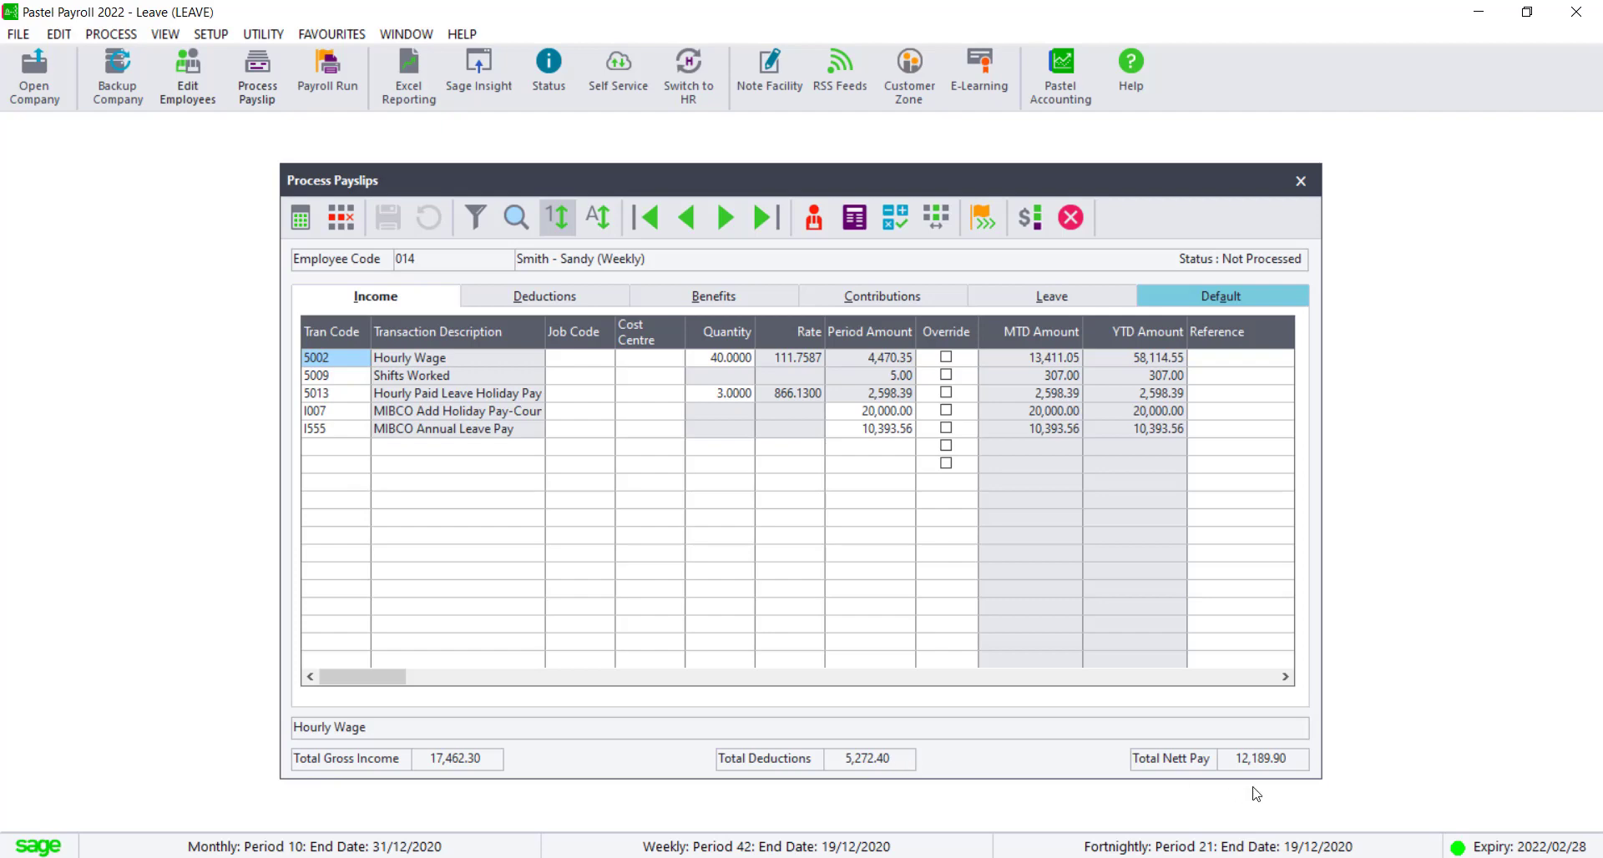
mouse_move(1255, 768)
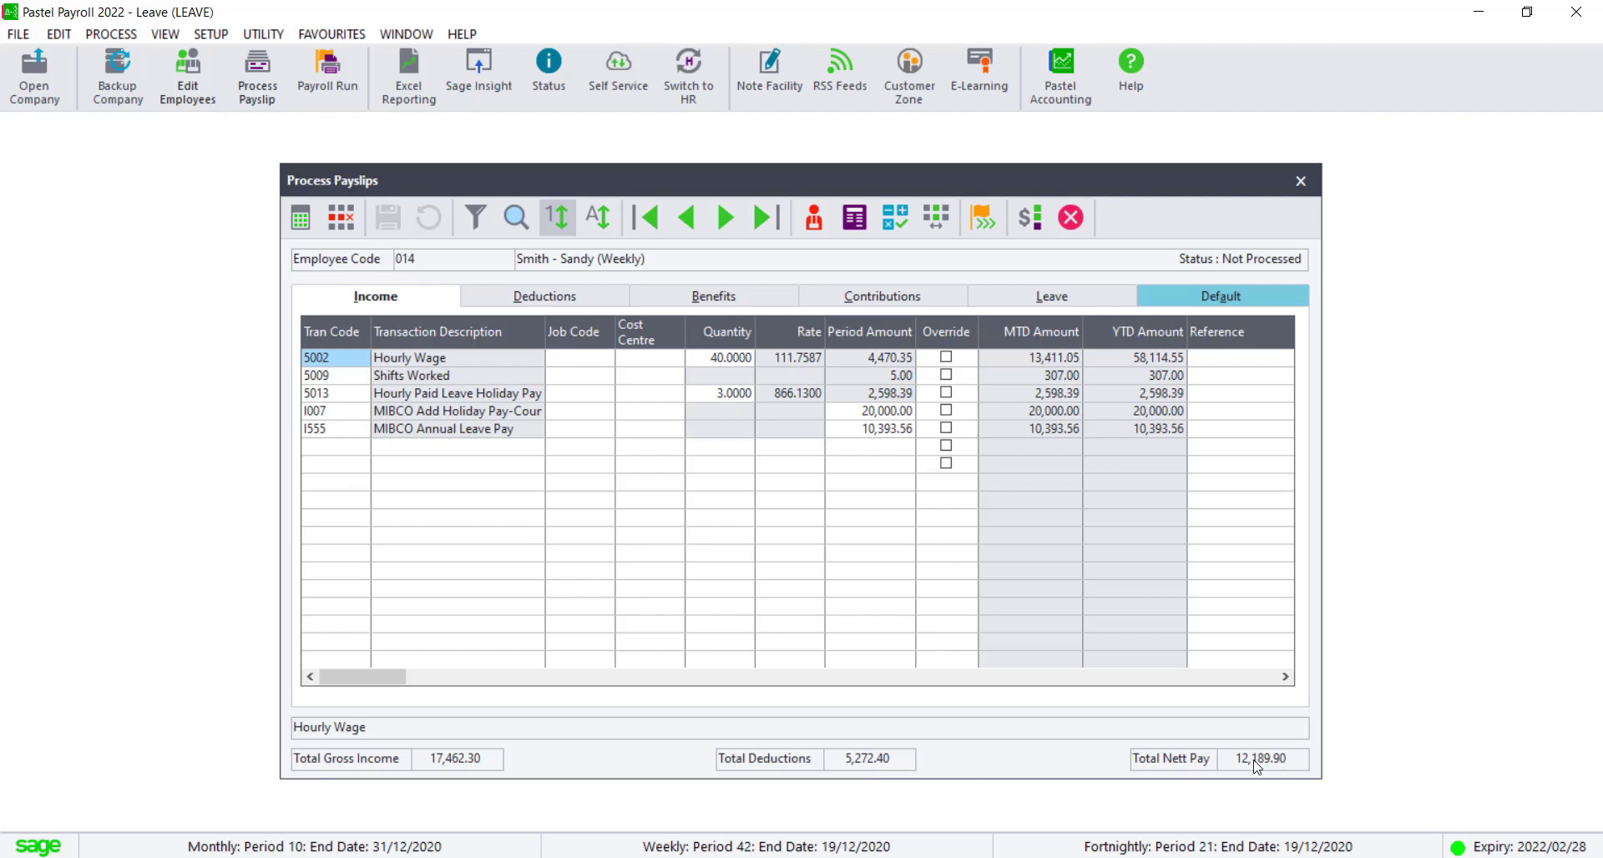
mouse_move(906, 753)
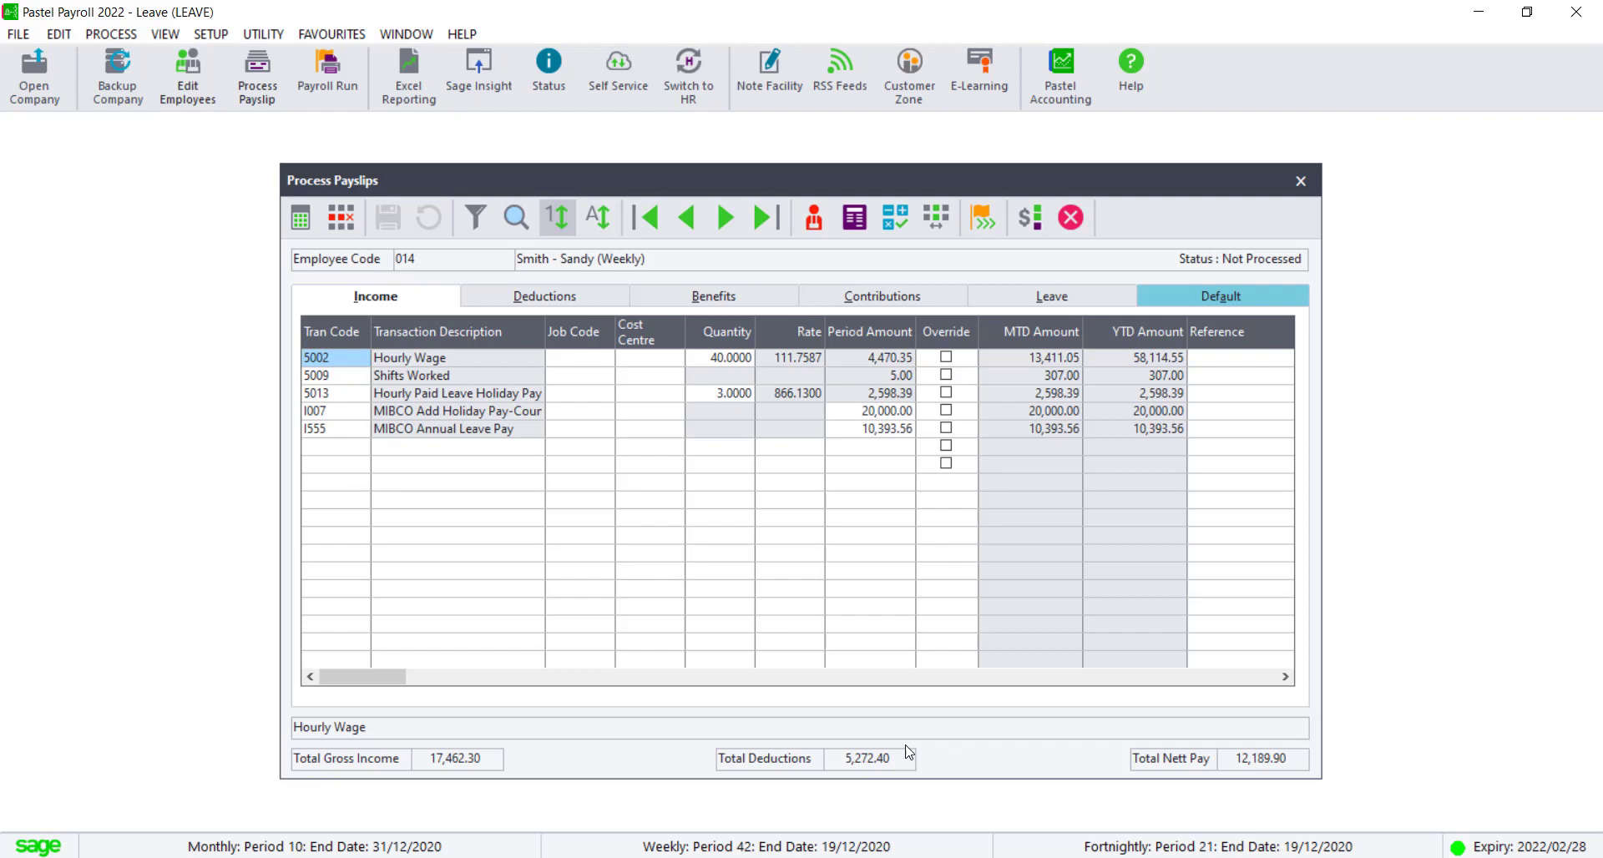